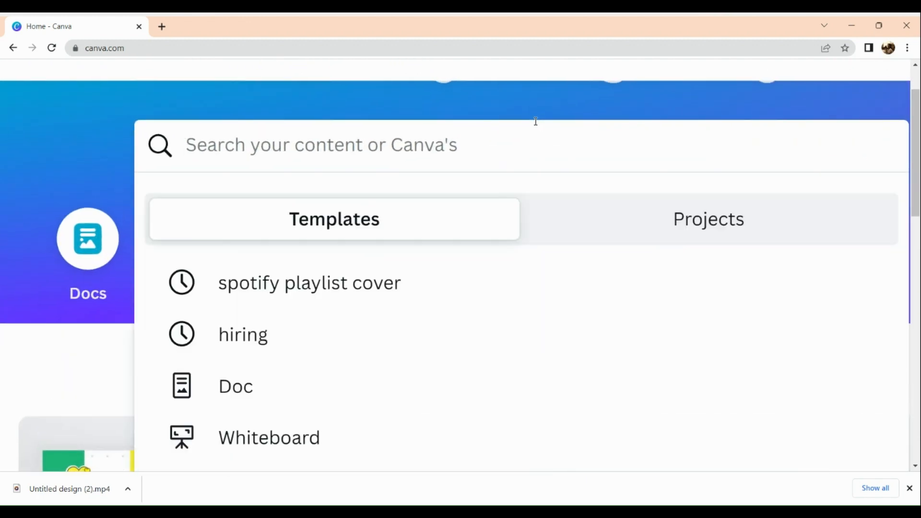
Search Canva's home page for 'podcast cover' templates
text(podcast)
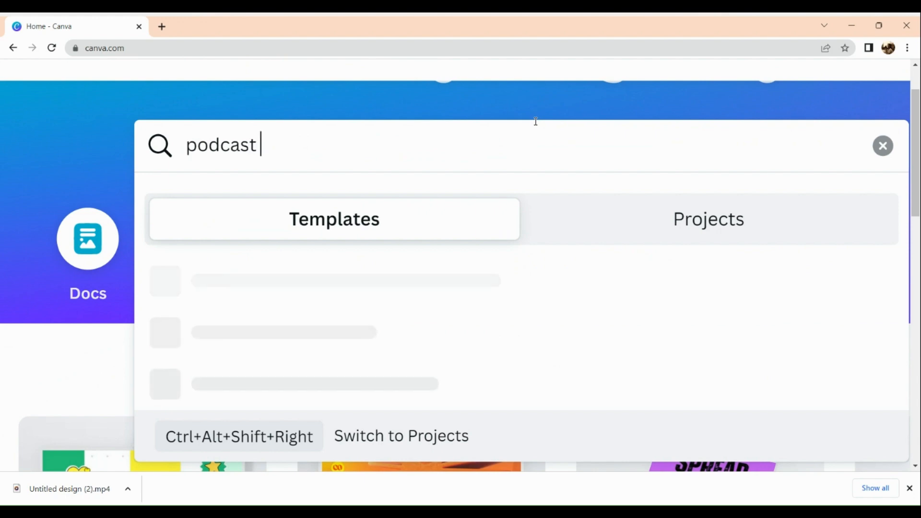
text(cover)
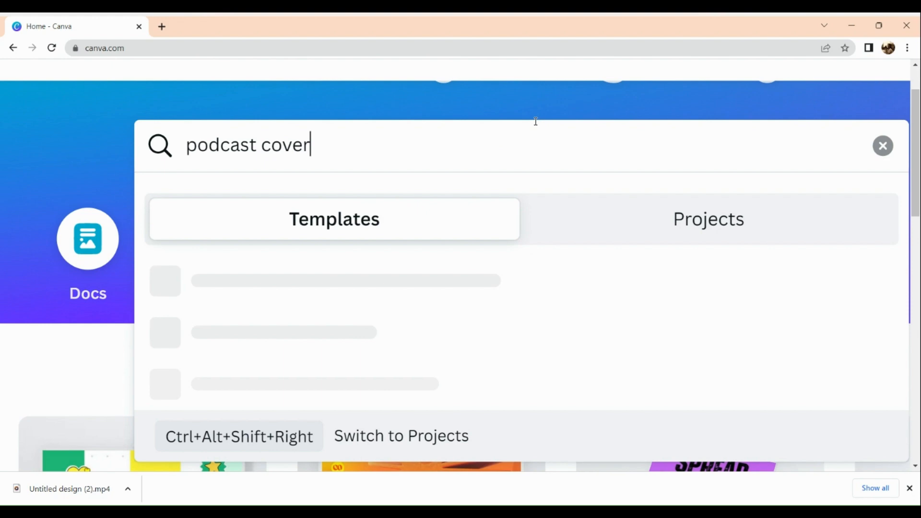
key(Enter)
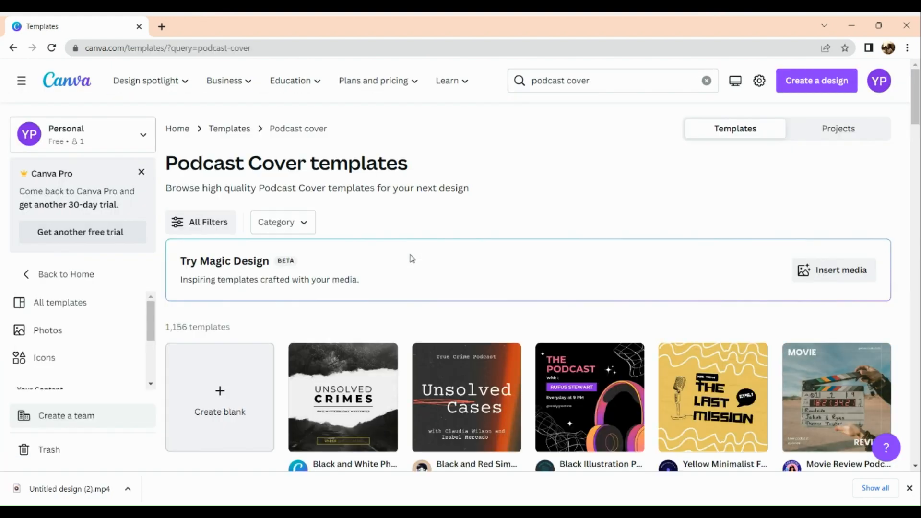
scroll(down, 3)
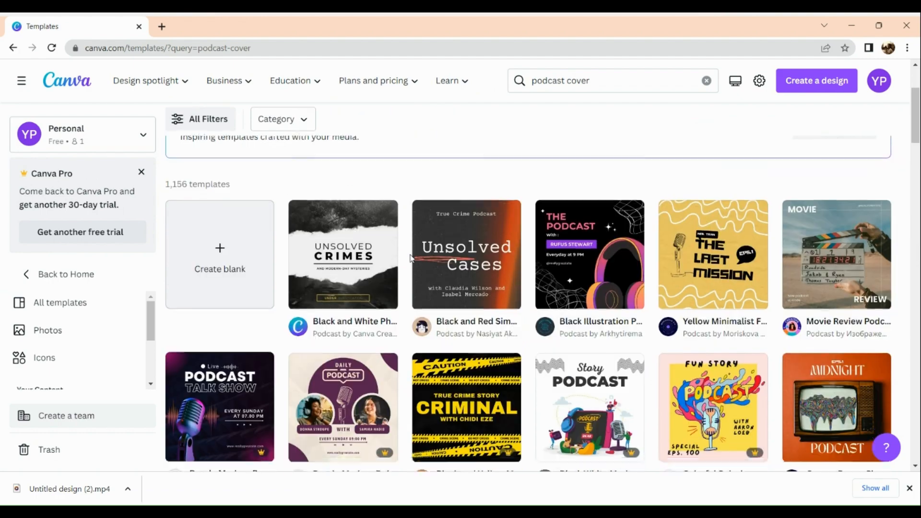
scroll(down, 3)
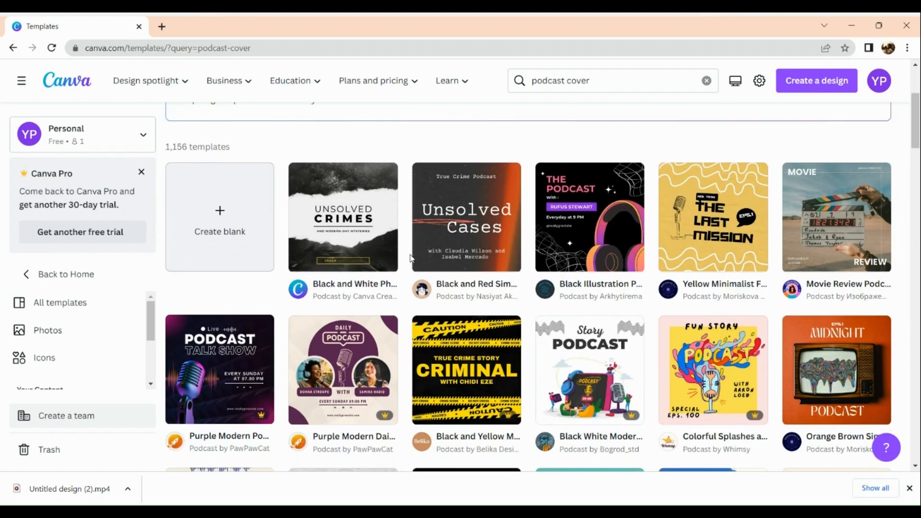
scroll(down, 3)
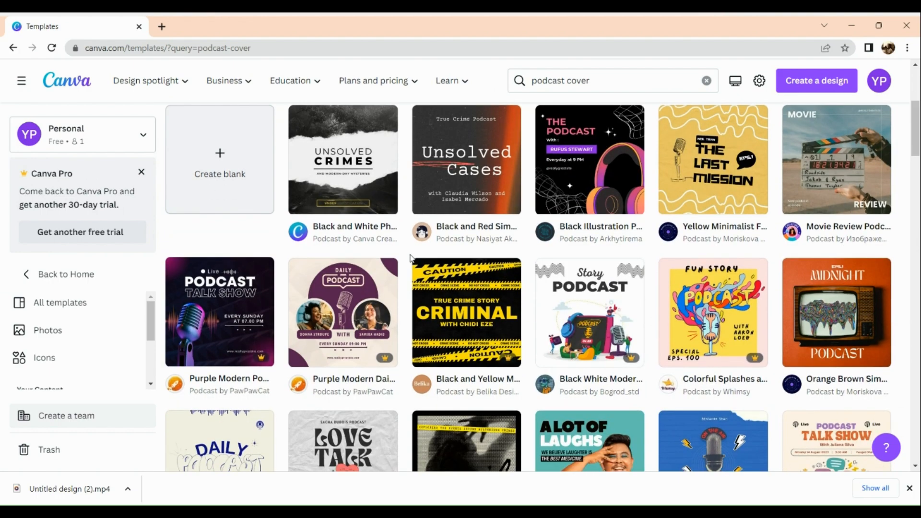
scroll(down, 3)
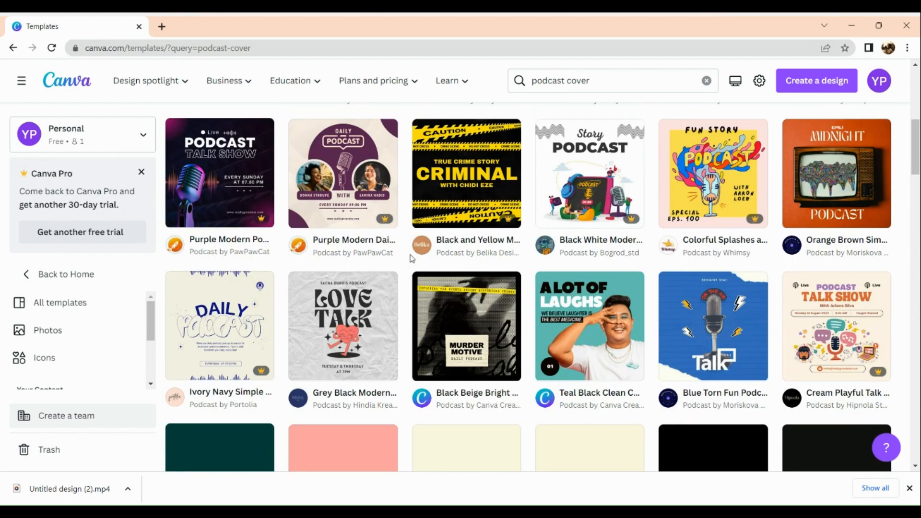
scroll(down, 3)
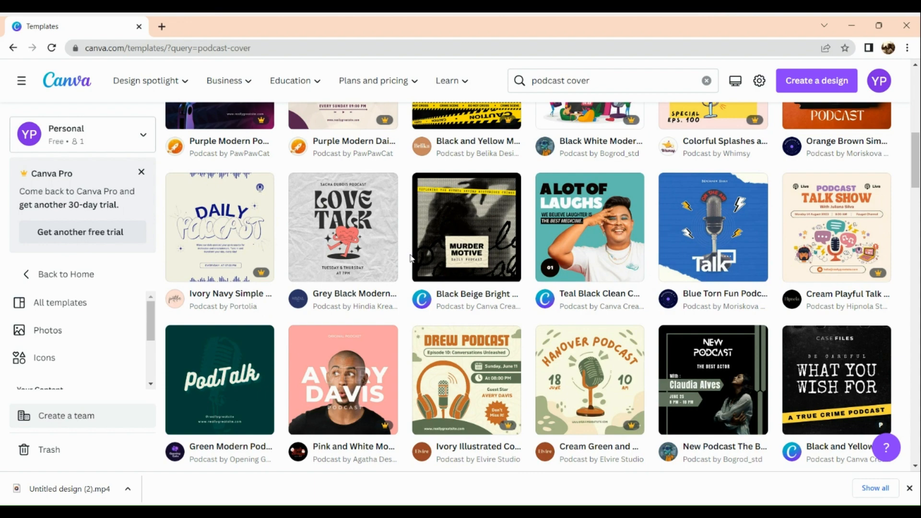
mouse_move(340, 225)
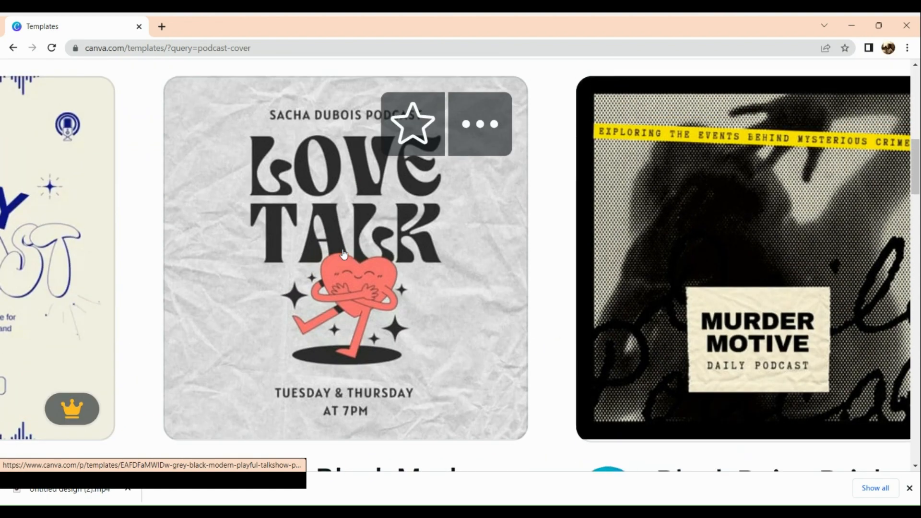
Customize the grey Love Talk podcast cover template and keep editing in the browser
click(344, 255)
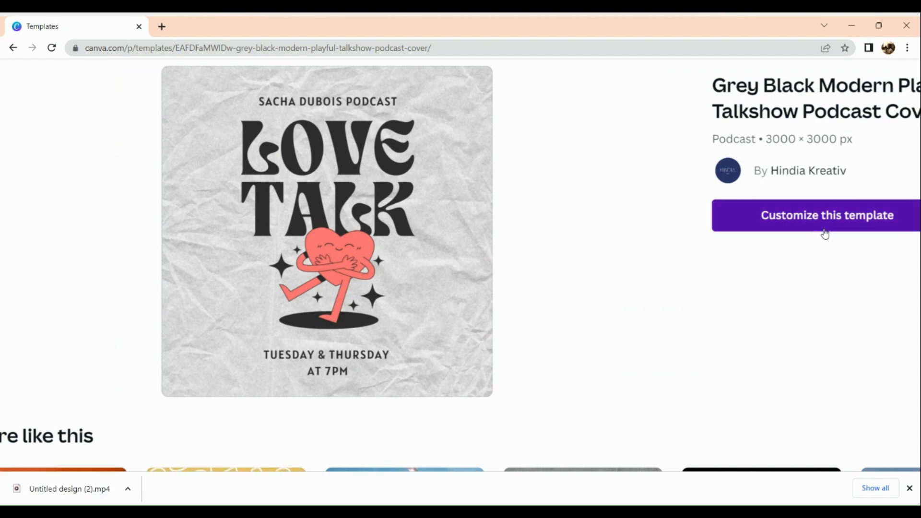
click(827, 215)
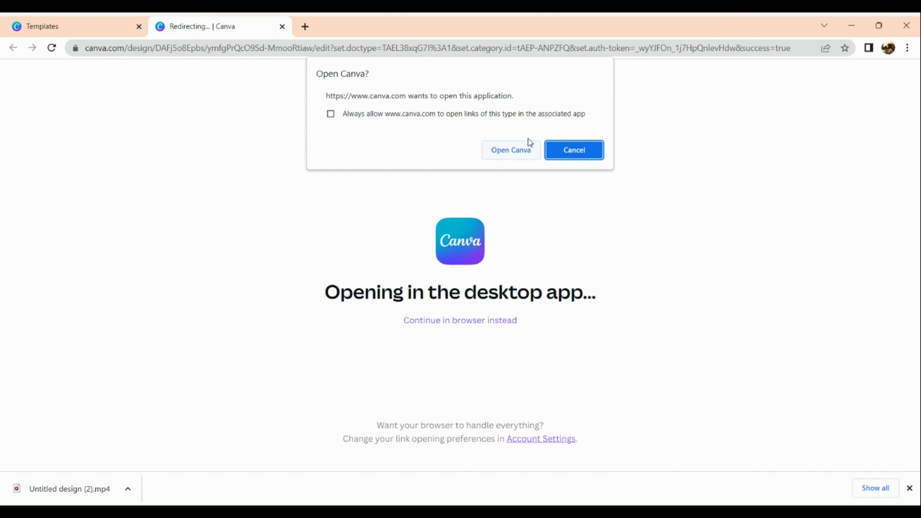
click(573, 151)
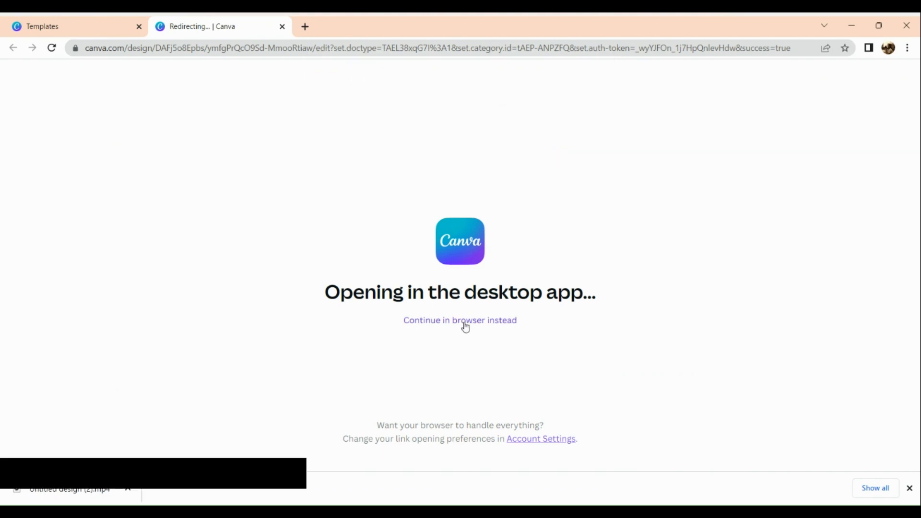
click(461, 321)
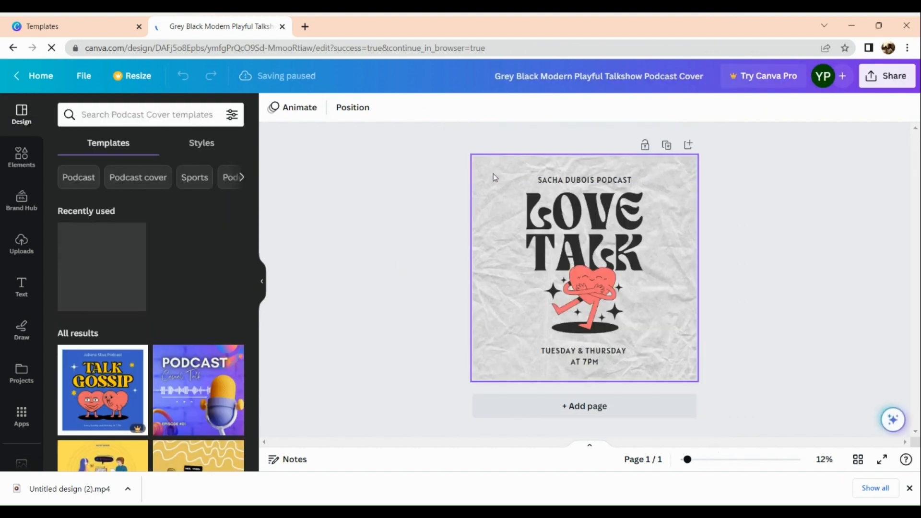
Detach the crumpled grey paper image so the solid teal background remains
right_click(584, 268)
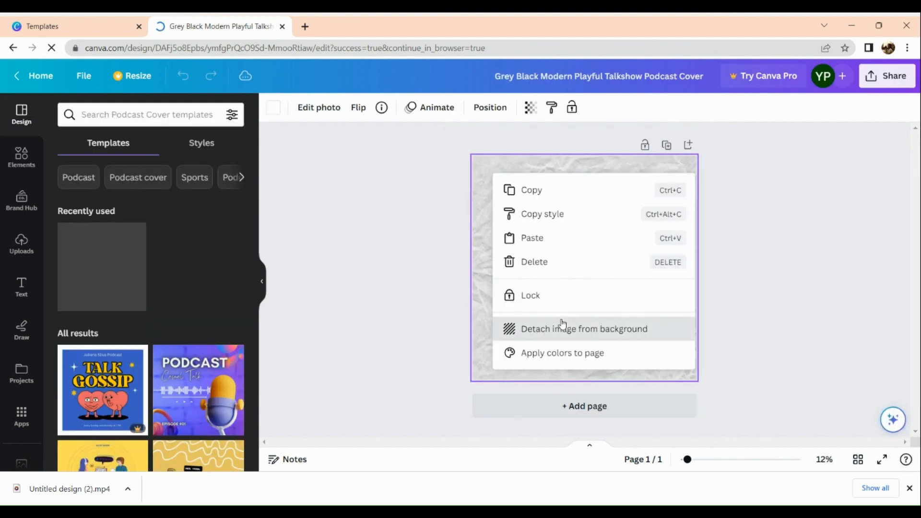
click(584, 329)
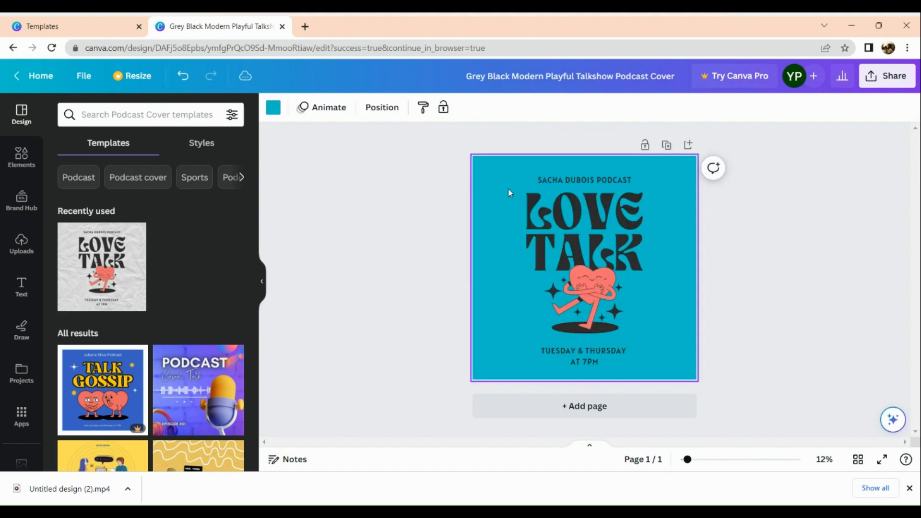
right_click(510, 193)
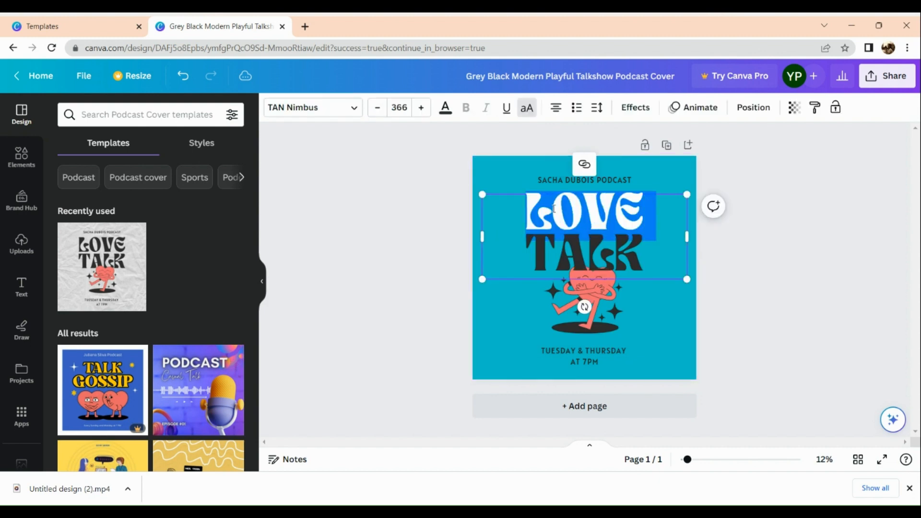
Replace LOVE with LET'S and set the headline font size to 50
key(Delete)
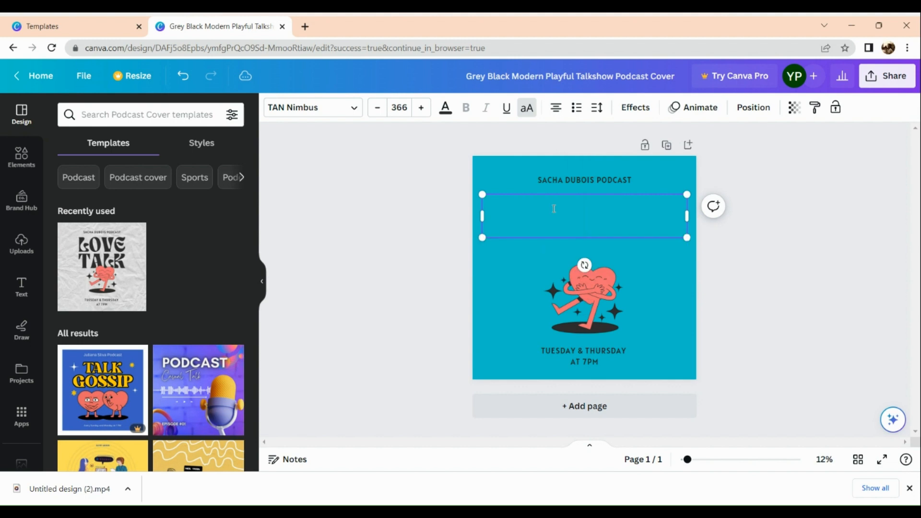
text(LET'S)
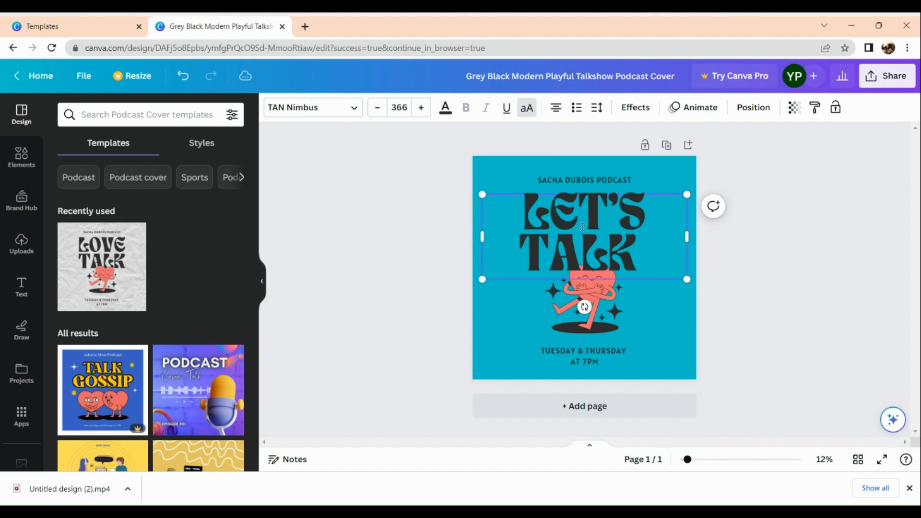
click(399, 107)
text(3)
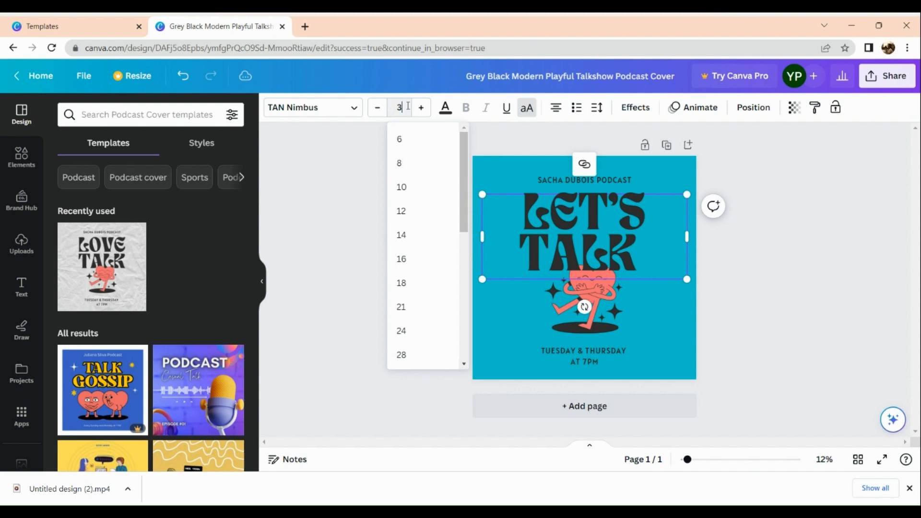
text(50)
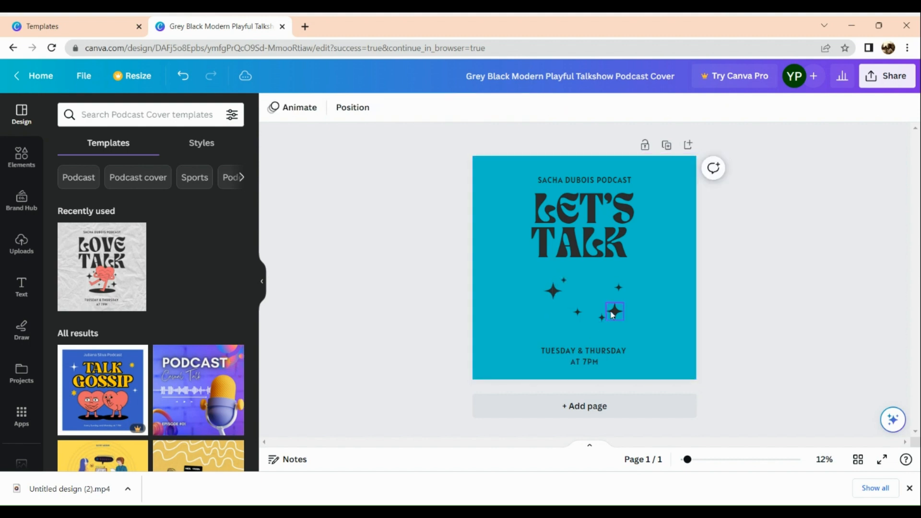
Move the small sparkle shapes off the cover, leaving only the text
drag(614, 311, 601, 320)
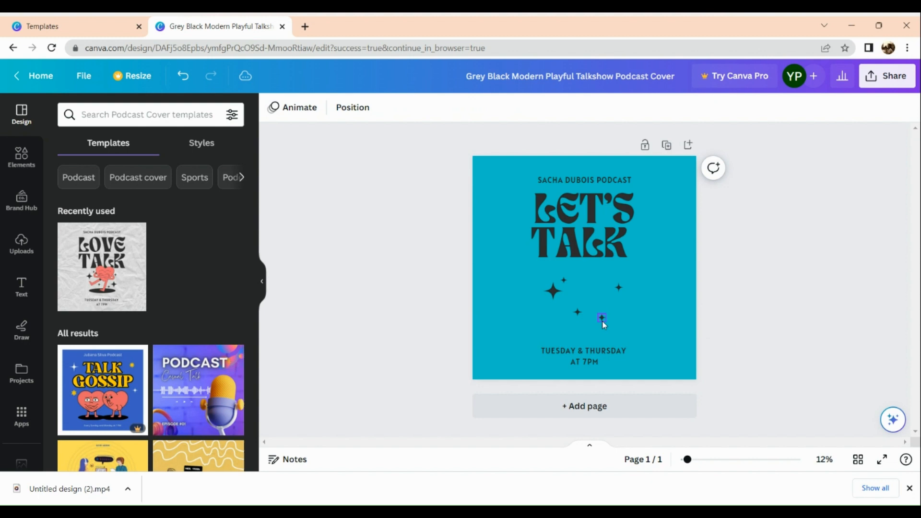
drag(601, 320, 576, 312)
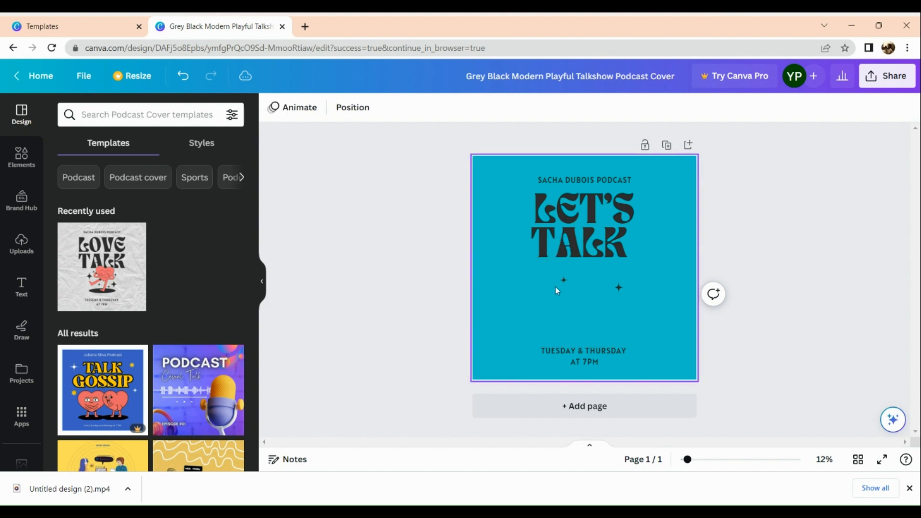
click(564, 281)
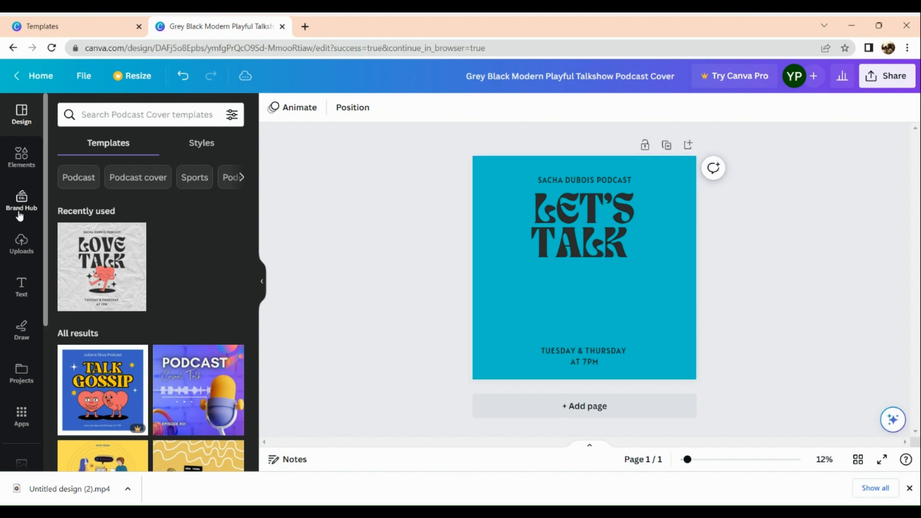
click(22, 157)
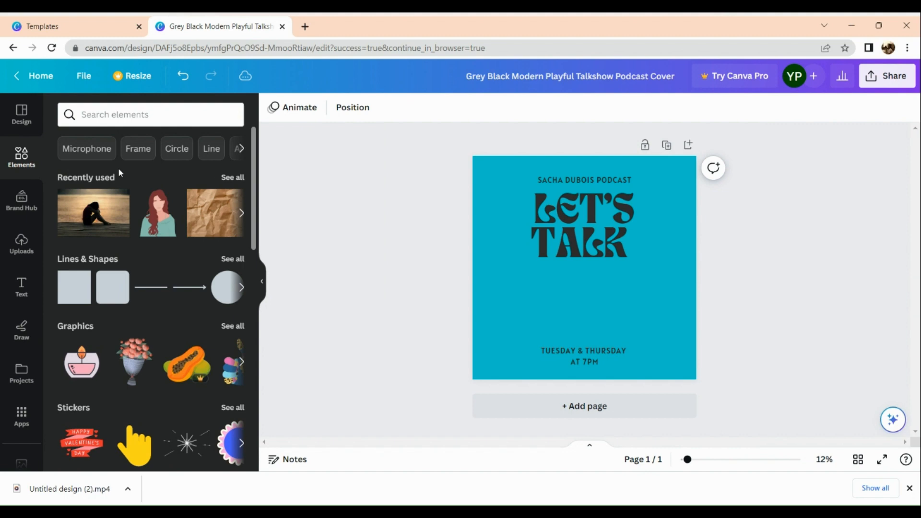
mouse_move(202, 232)
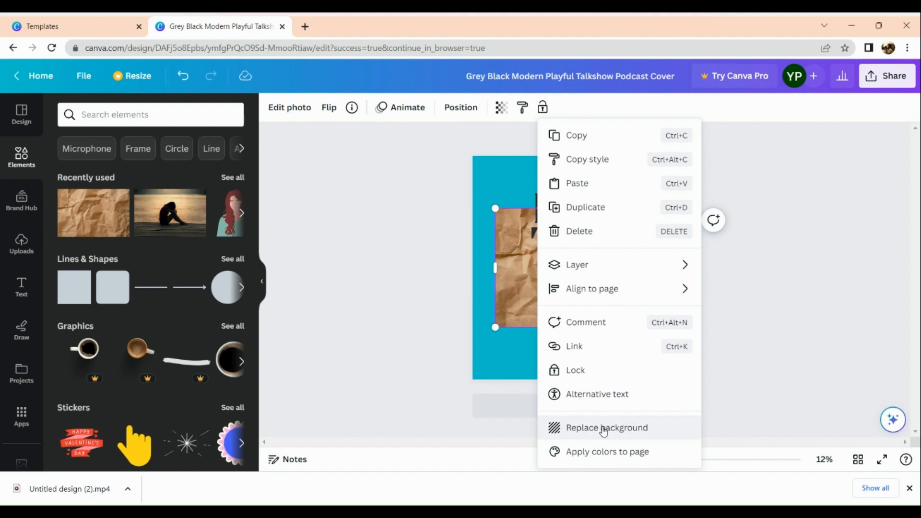
Set the crumpled brown paper image as the cover background
click(607, 427)
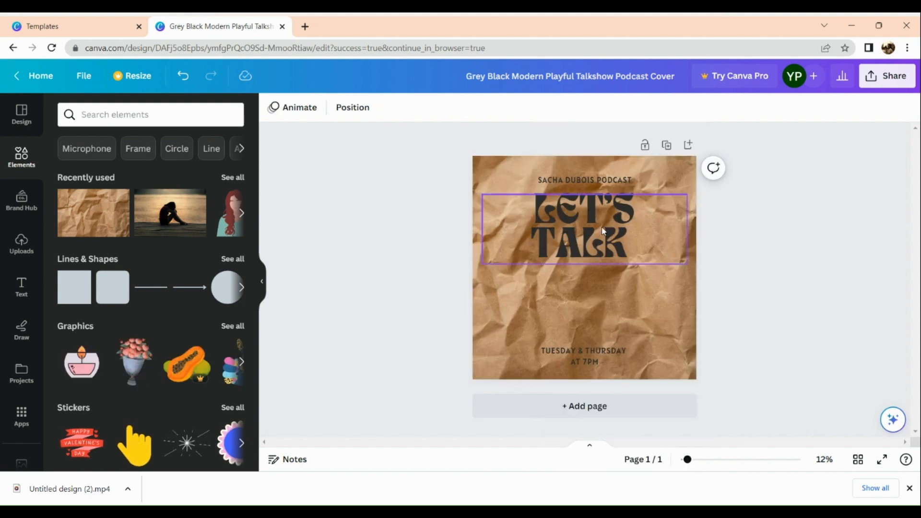
click(602, 232)
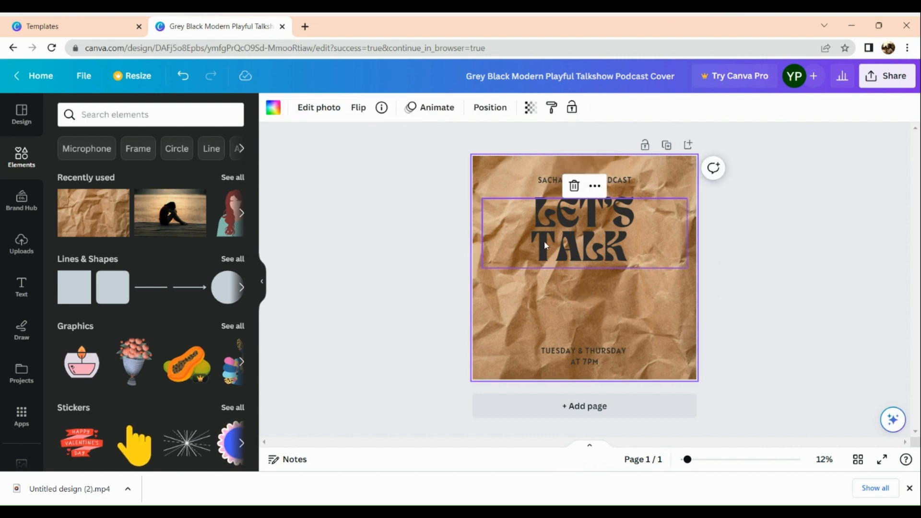
click(150, 114)
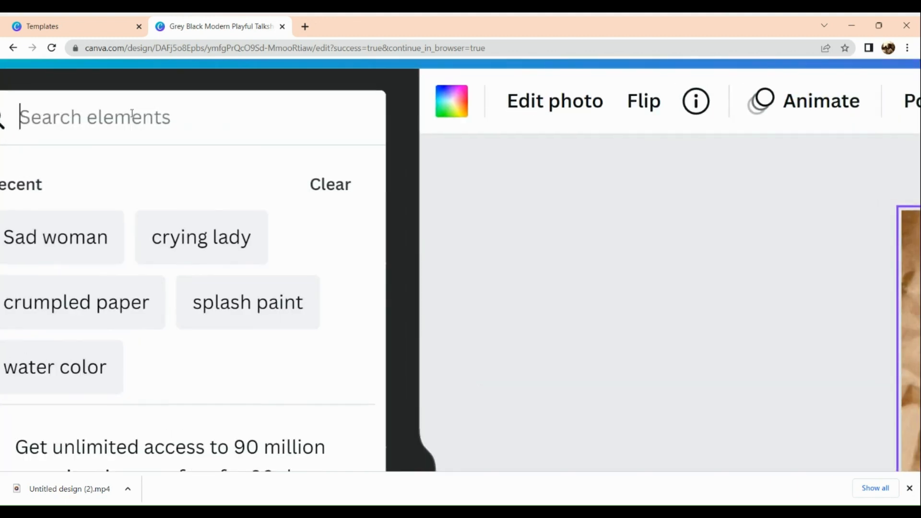
Add a vintage microphone graphic and search elements for 'two people talking'
text(micro)
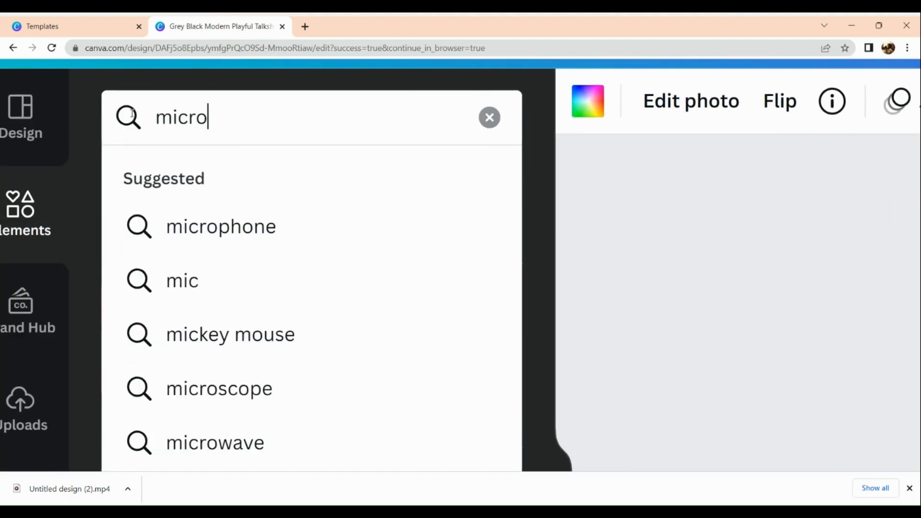
click(221, 226)
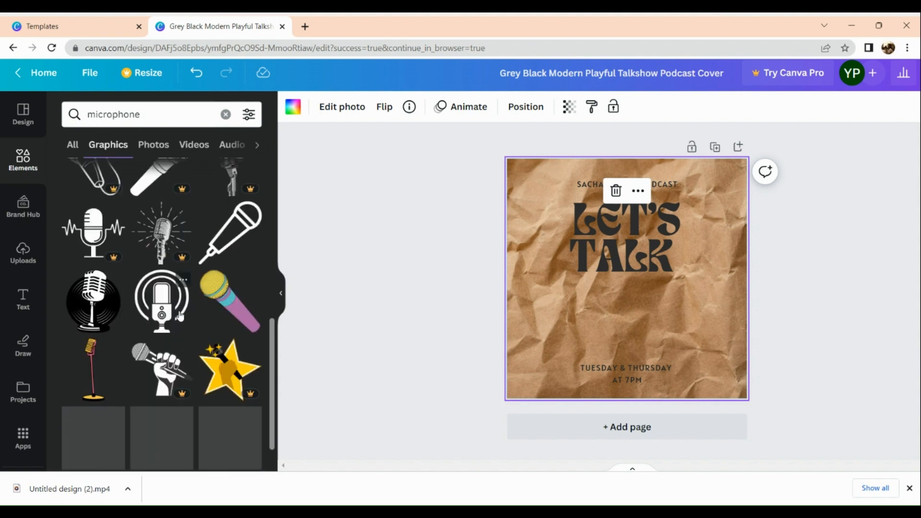
scroll(down, 3)
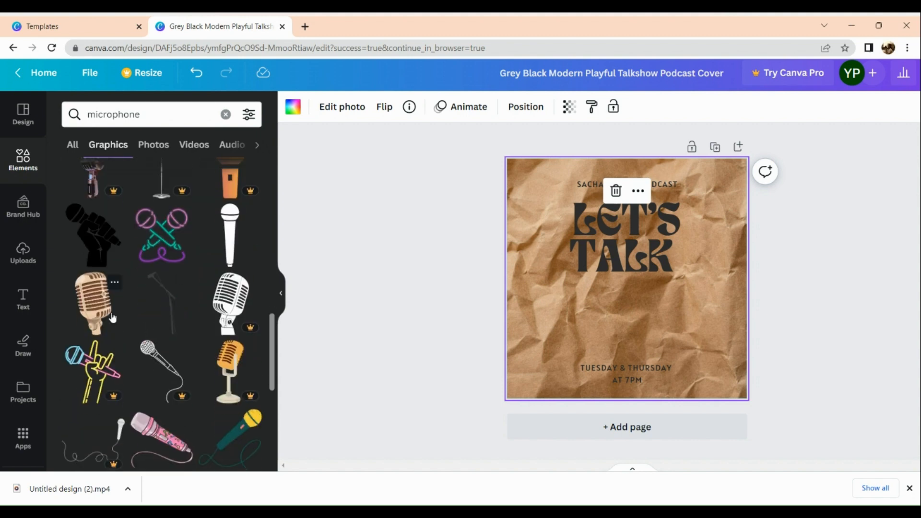
click(93, 302)
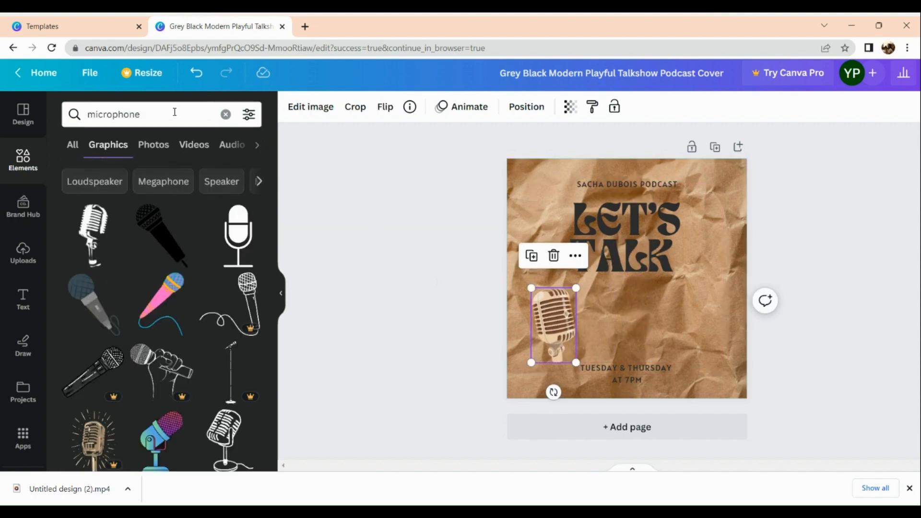
text(two people talking)
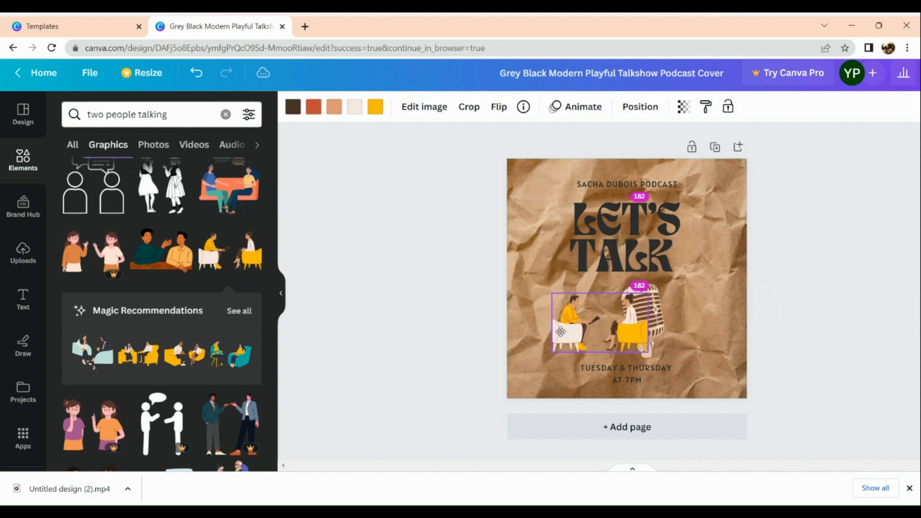
Resize the two-people illustration so it frames the microphone
drag(562, 353, 557, 361)
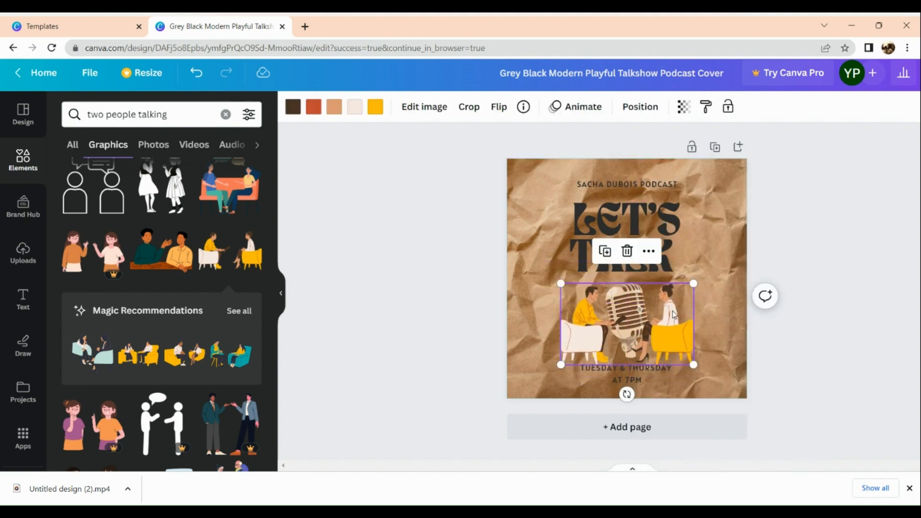
click(782, 359)
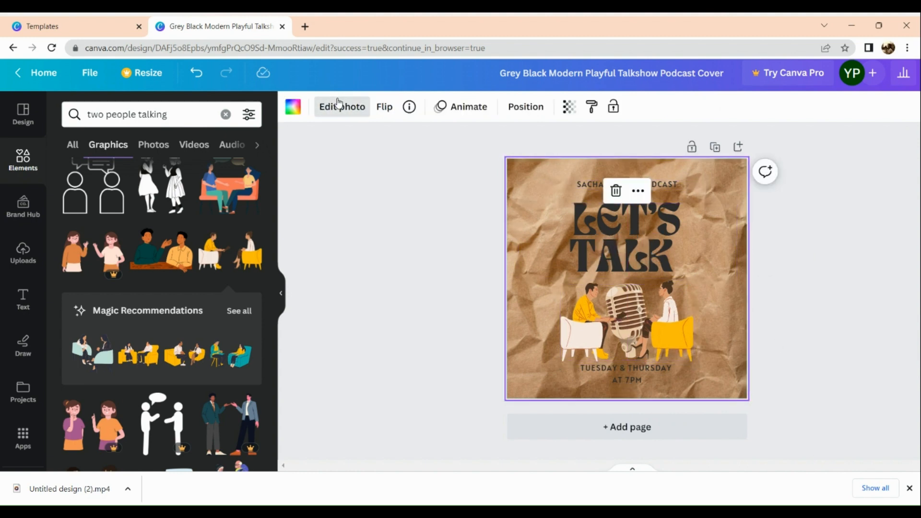
click(341, 107)
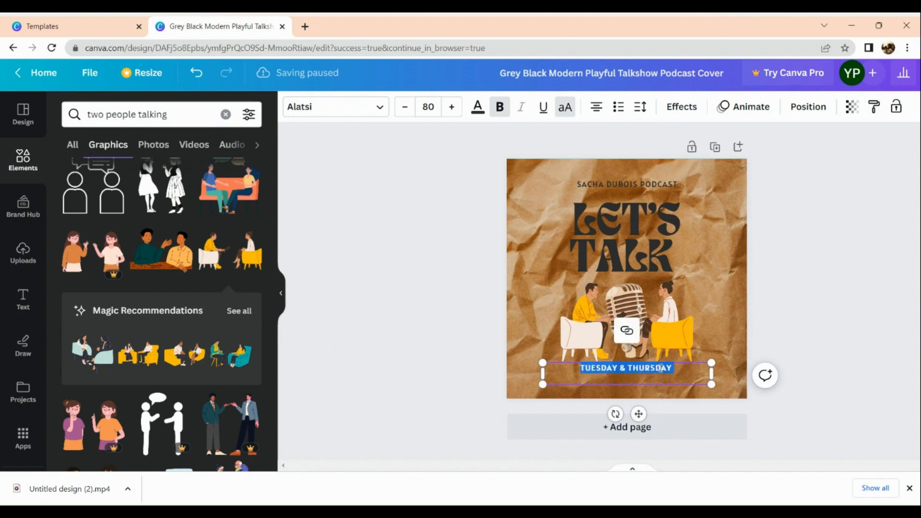
Change the schedule line to 'MONDAYS 8PM'
text(MONDAYS)
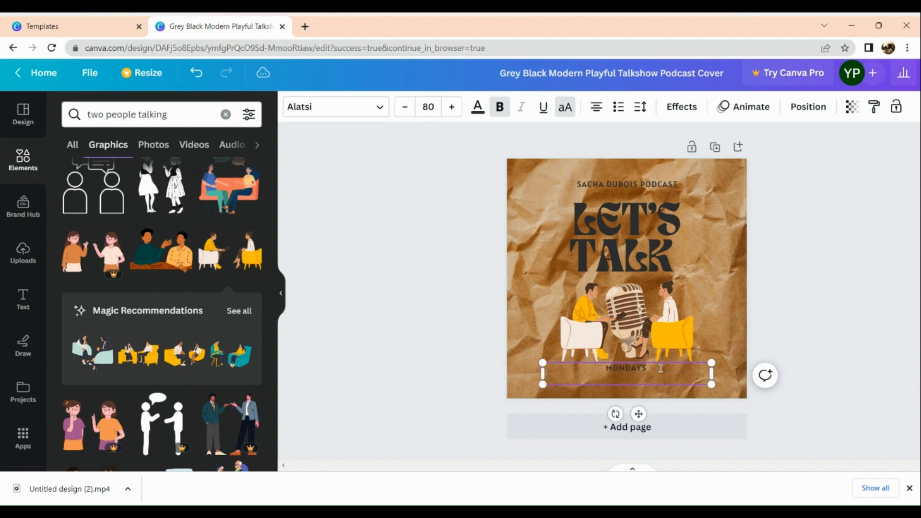
text(8)
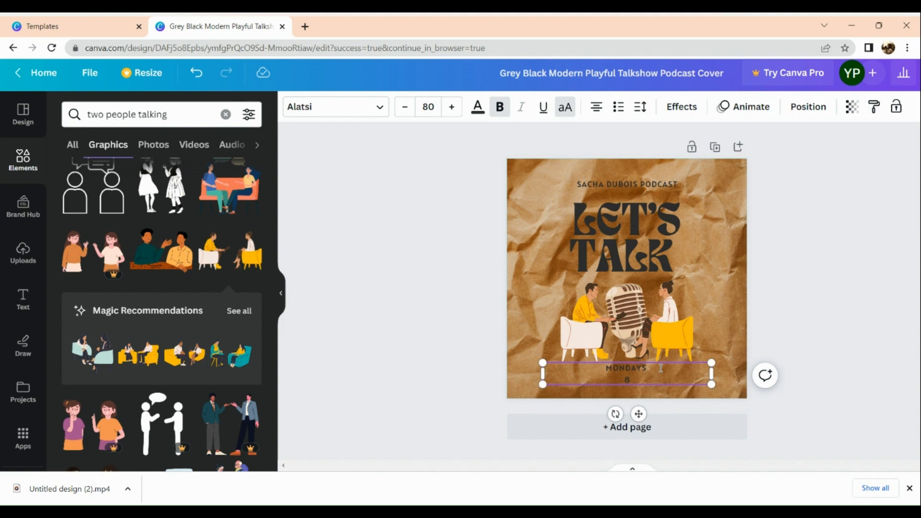
text(PM)
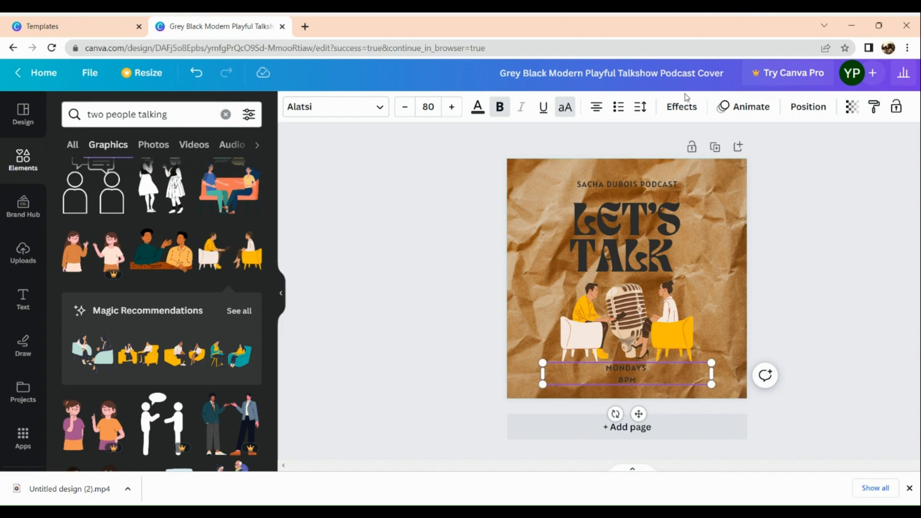
double_click(660, 185)
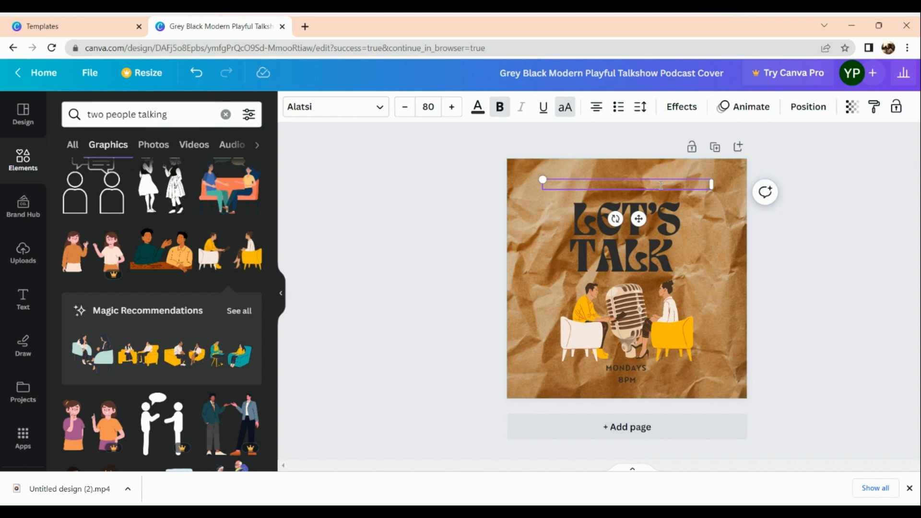
Type 'TECH TRICKS PRESENTS' as the top line and click off the text
text(TECH TRICKS)
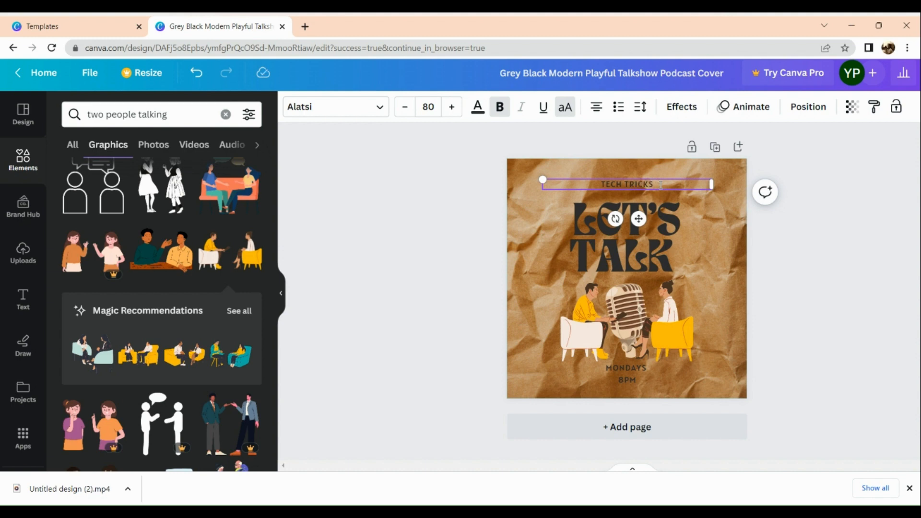
text(PRESENTS)
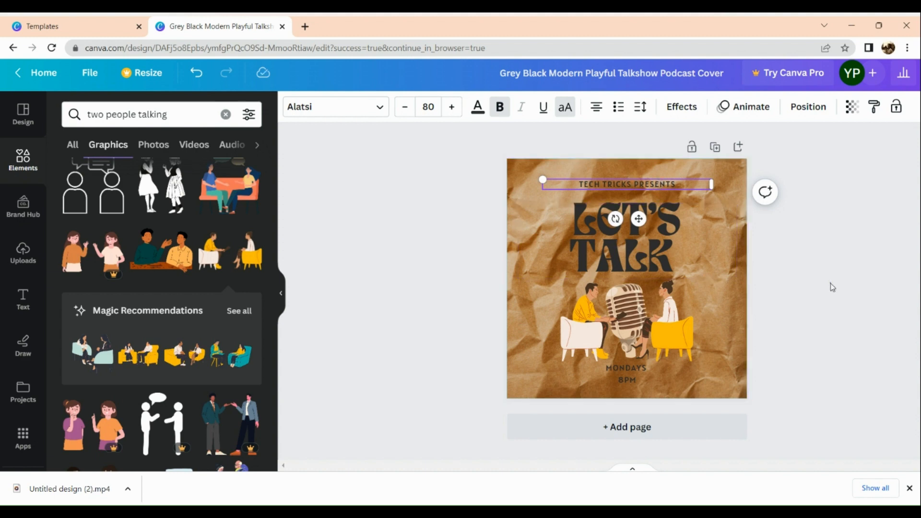
click(626, 306)
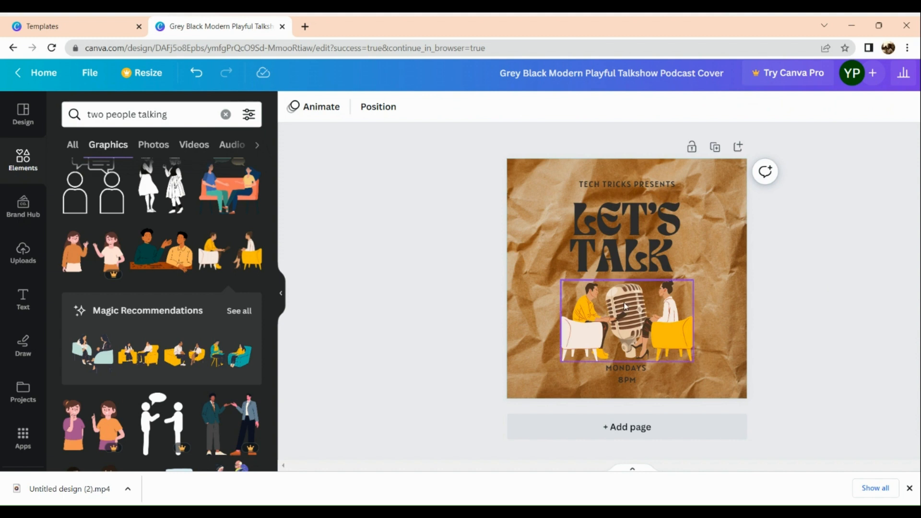
Enlarge the two-people microphone illustration slightly, then deselect it to review the cover
click(625, 306)
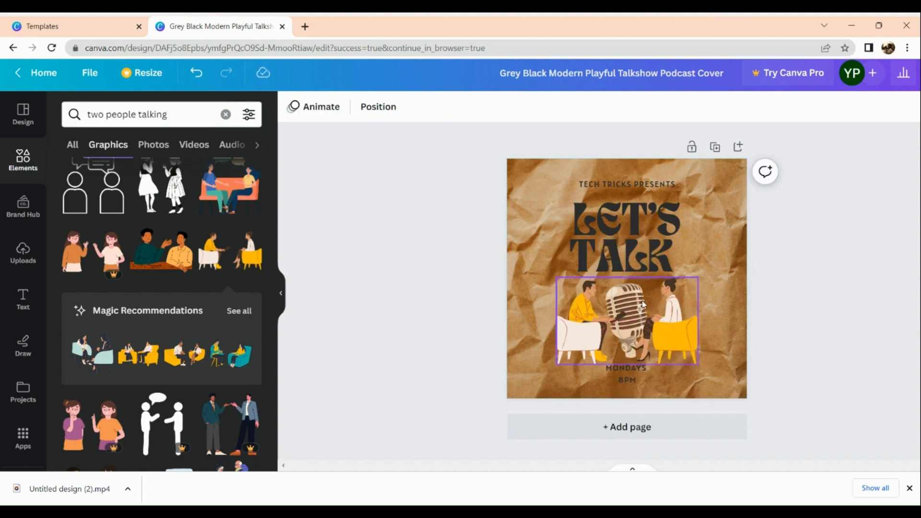
click(764, 295)
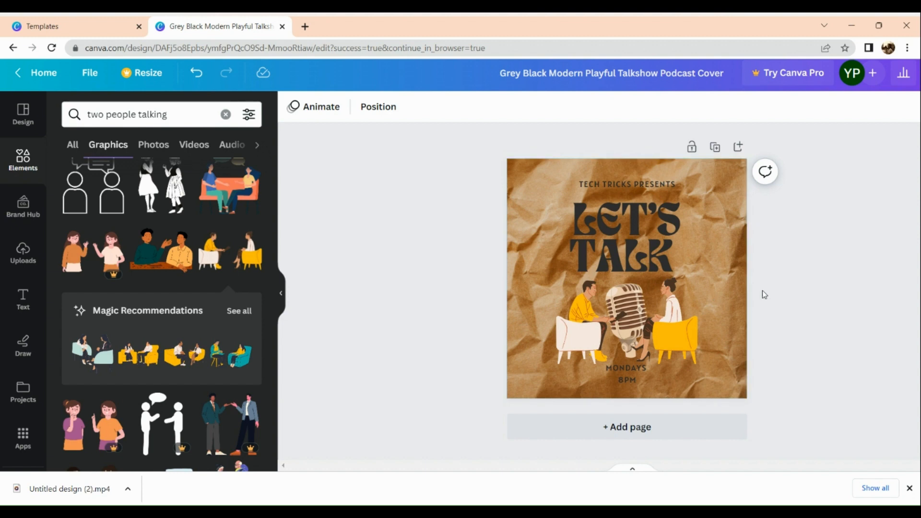
mouse_move(851, 272)
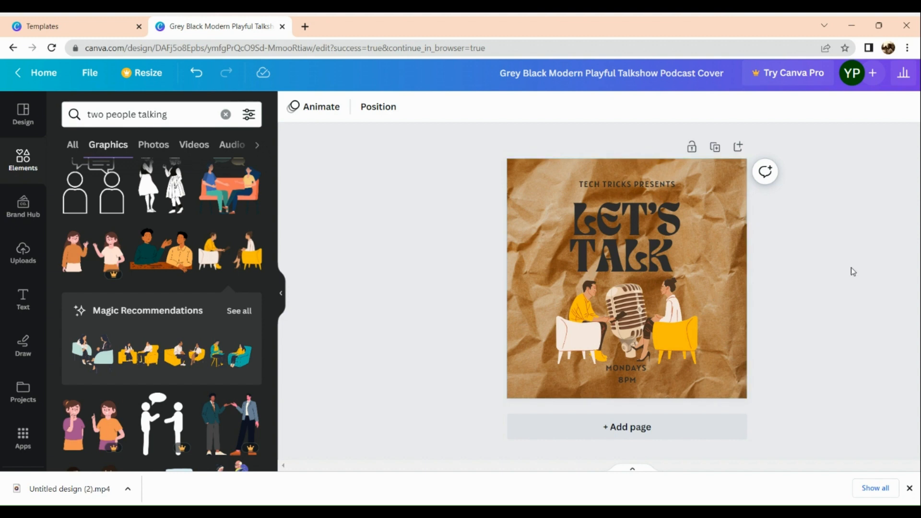
mouse_move(909, 103)
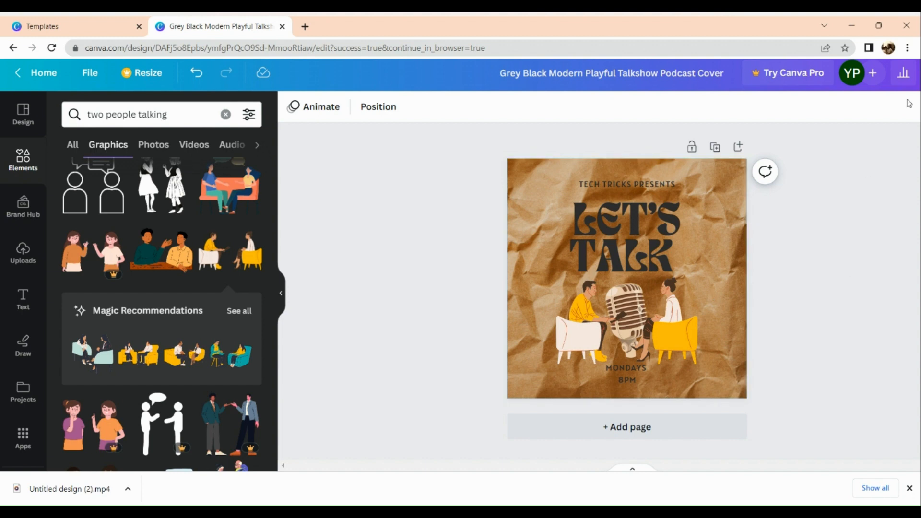